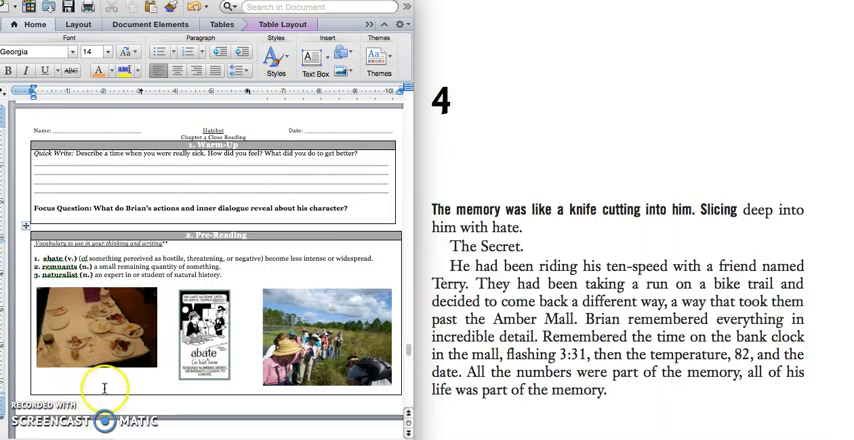
pyautogui.moveTo(57, 384)
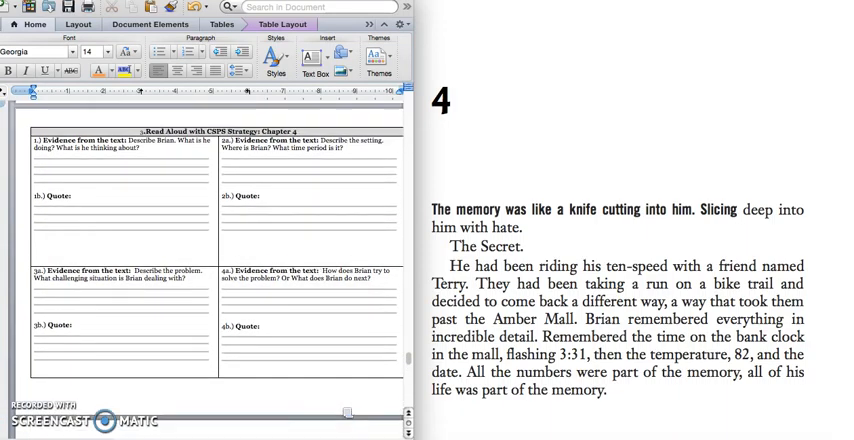
pyautogui.moveTo(168, 316)
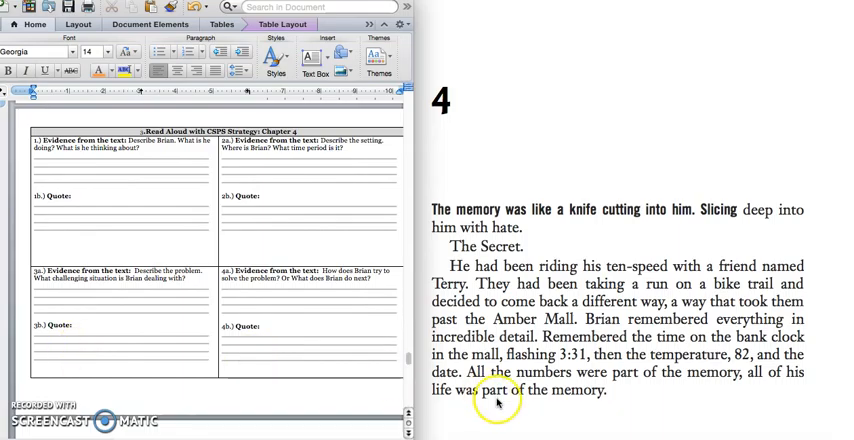
pyautogui.moveTo(627, 418)
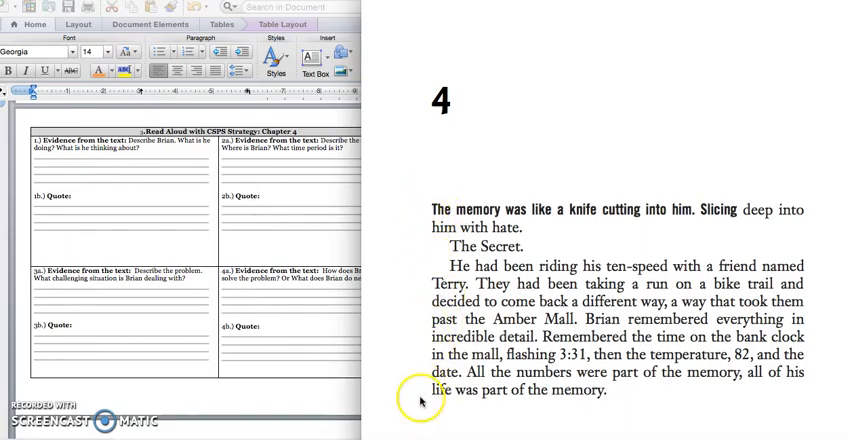
# Page back to Brian reaching shore, then forward to Chapter 4's opening page.
pyautogui.scroll(-3)
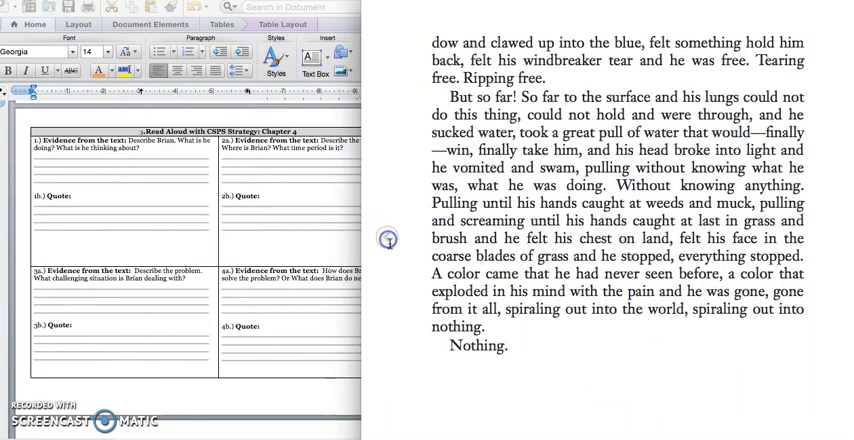
pyautogui.moveTo(847, 239)
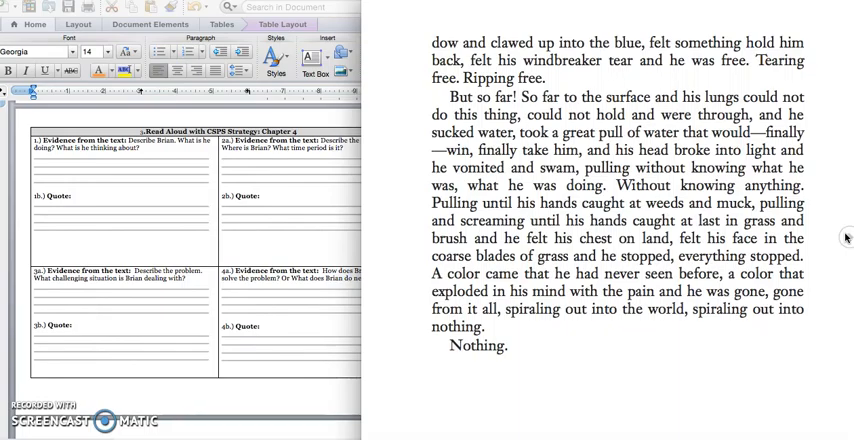
pyautogui.scroll(-3)
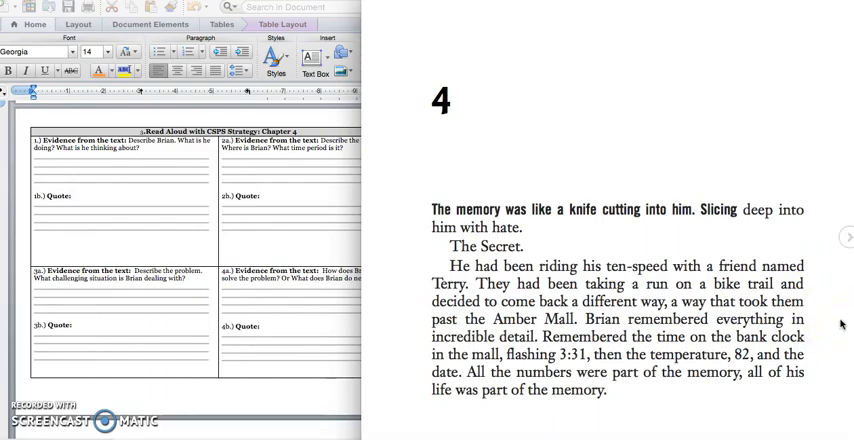
pyautogui.moveTo(827, 396)
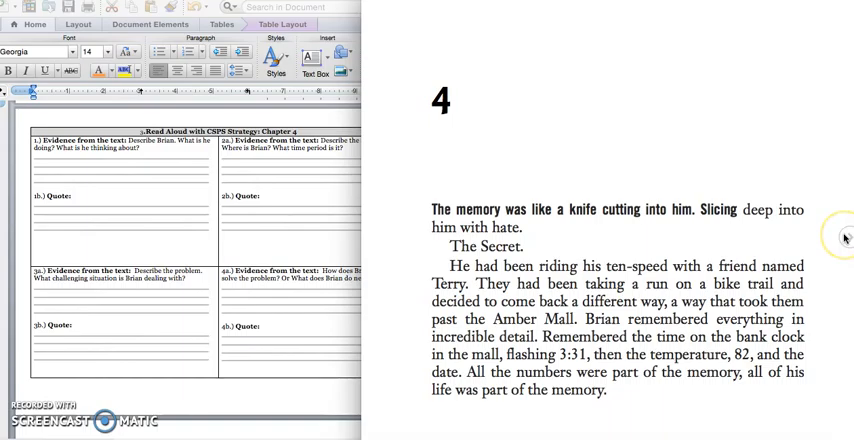
pyautogui.moveTo(219, 172)
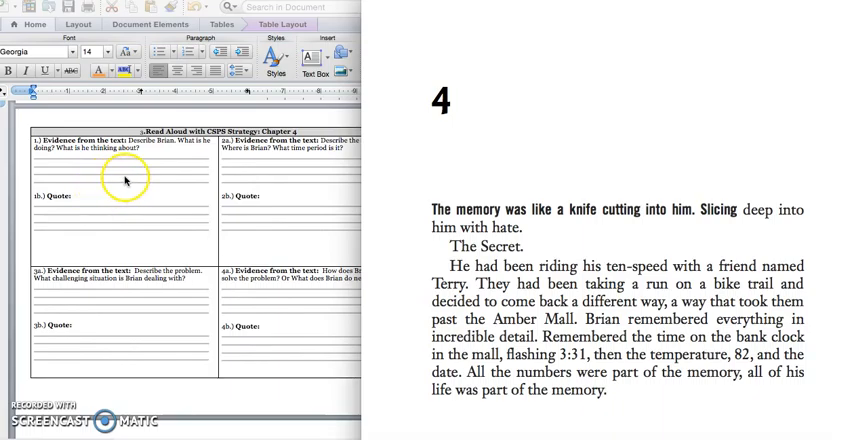
pyautogui.moveTo(200, 243)
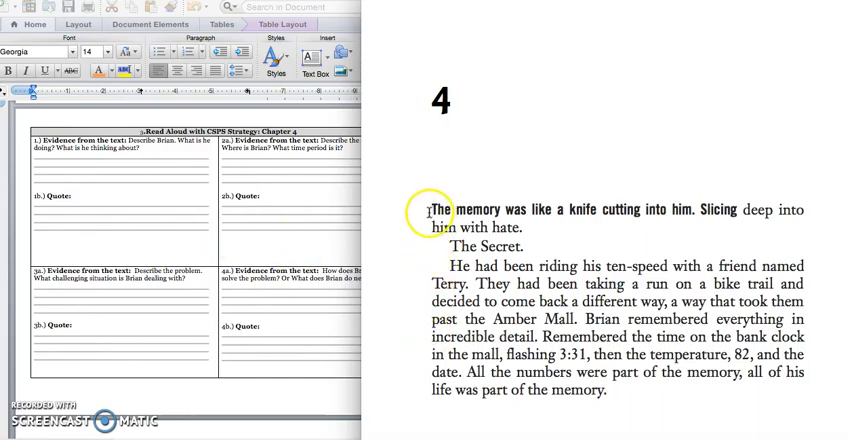
pyautogui.moveTo(420, 406)
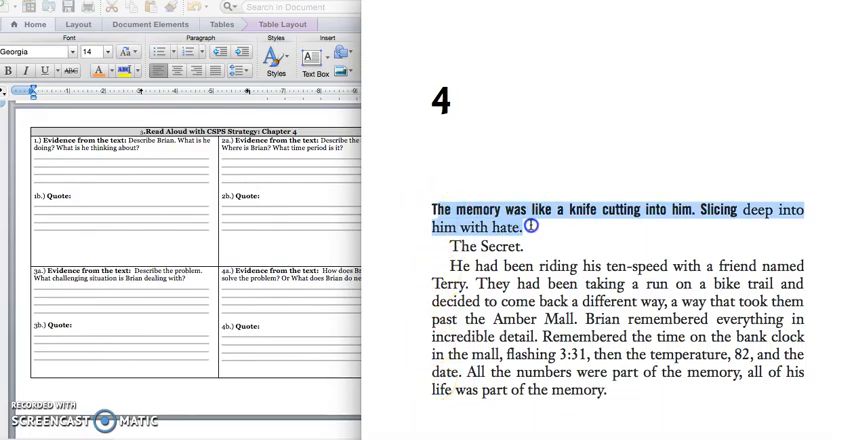
# Highlight 'The memory was like a knife' through 'The Secret.' in blue.
pyautogui.click(536, 222)
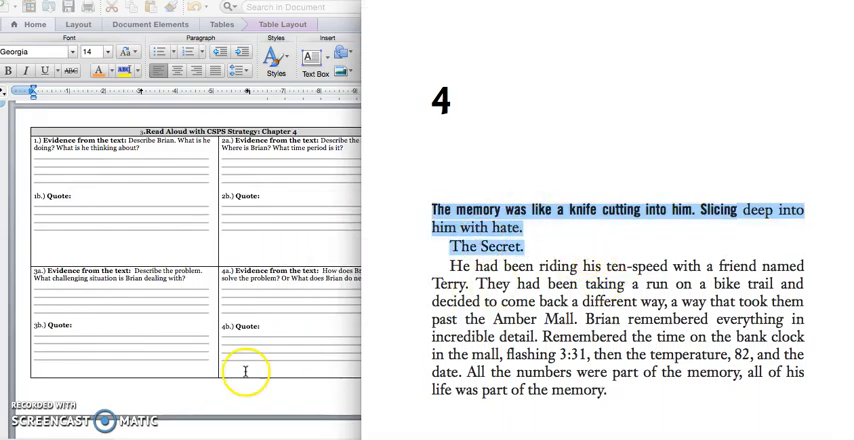
pyautogui.moveTo(773, 395)
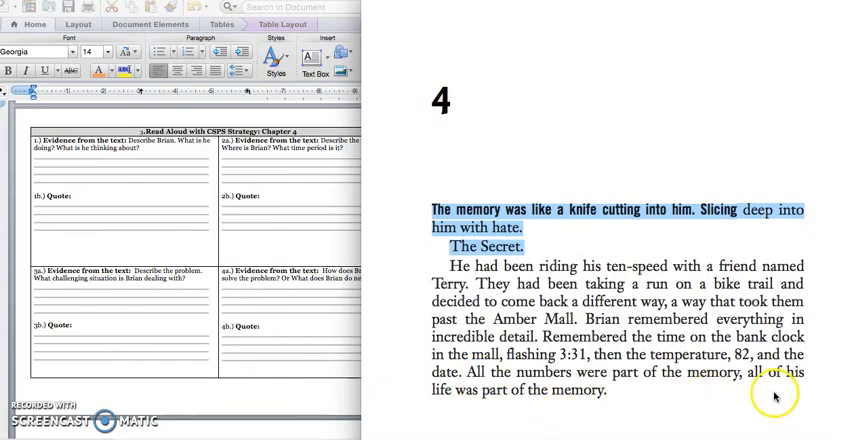
pyautogui.moveTo(285, 265)
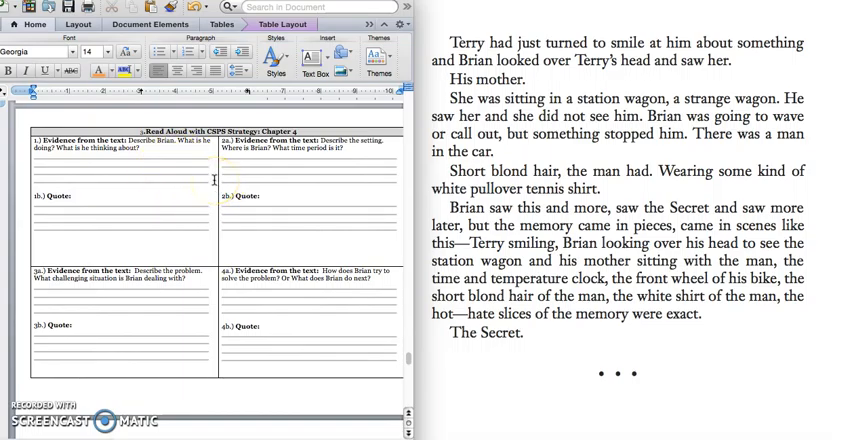
pyautogui.moveTo(185, 168)
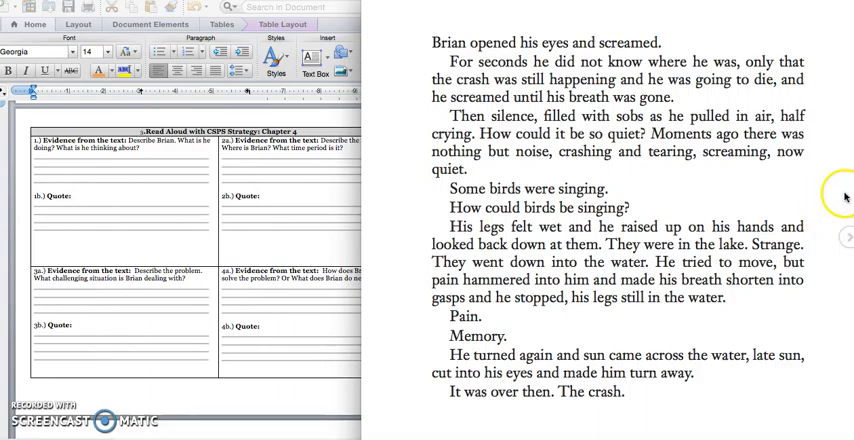
# Page forward to the Chapter 4 text beginning 'Brian opened his eyes and screamed'.
pyautogui.scroll(-3)
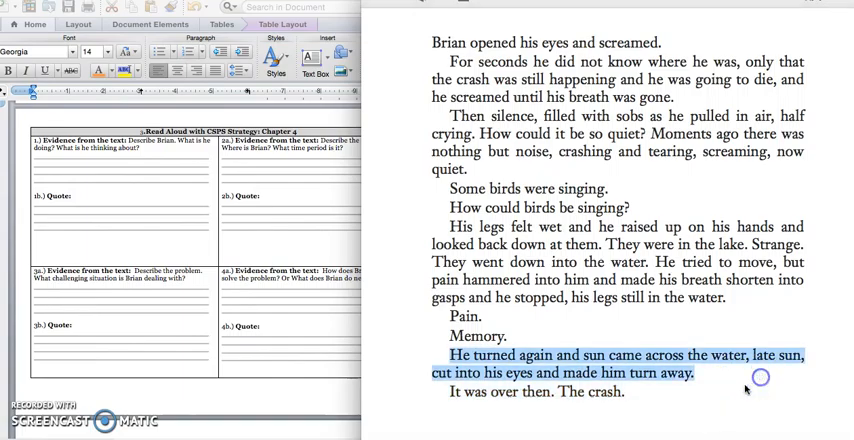
pyautogui.moveTo(690, 394)
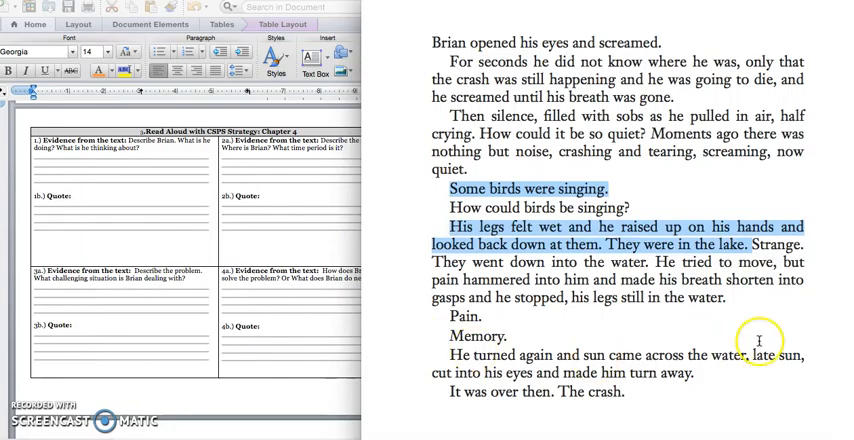
# Turn to the page beginning 'He was alive,' where Brian crawls ashore.
pyautogui.scroll(-3)
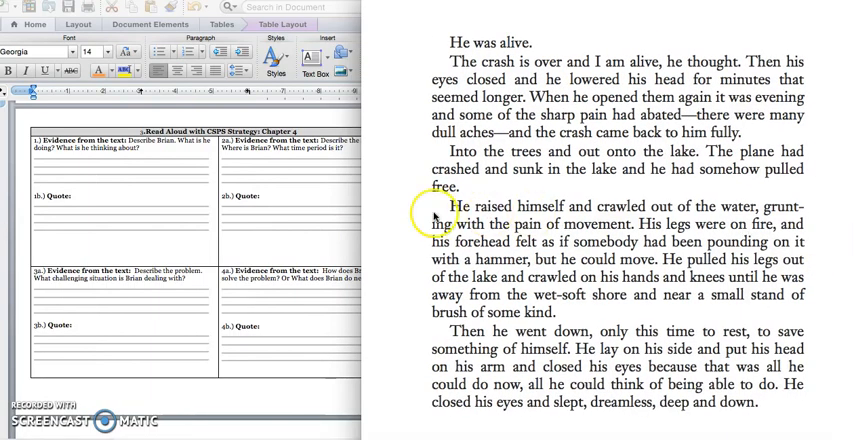
pyautogui.moveTo(430, 173)
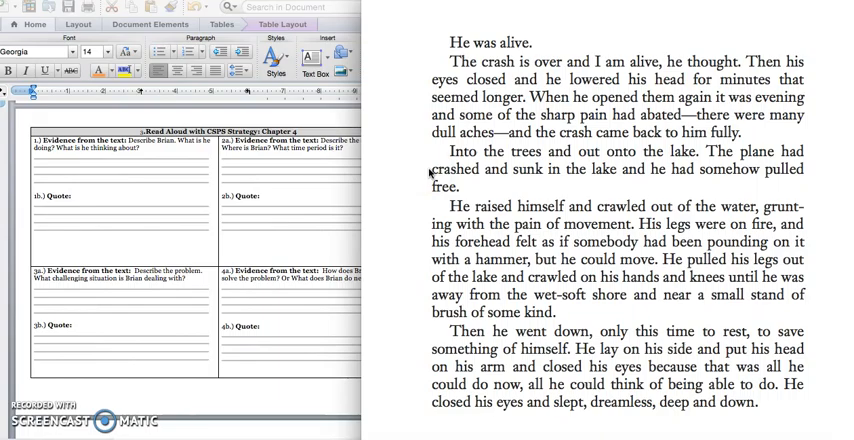
pyautogui.moveTo(430, 157)
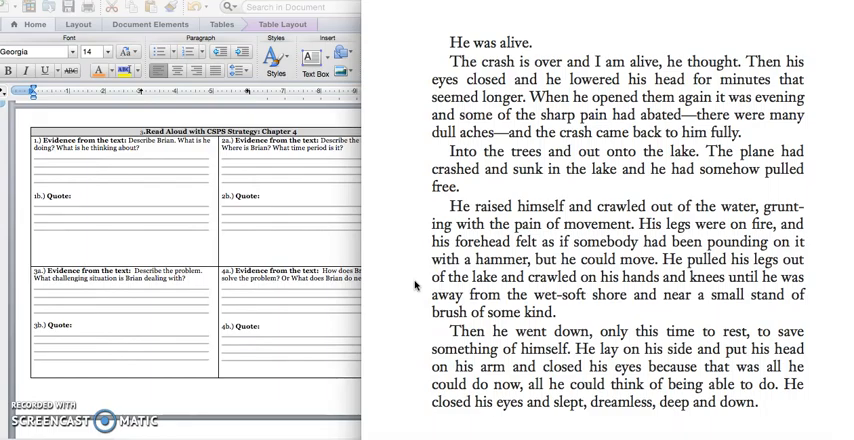
pyautogui.moveTo(419, 317)
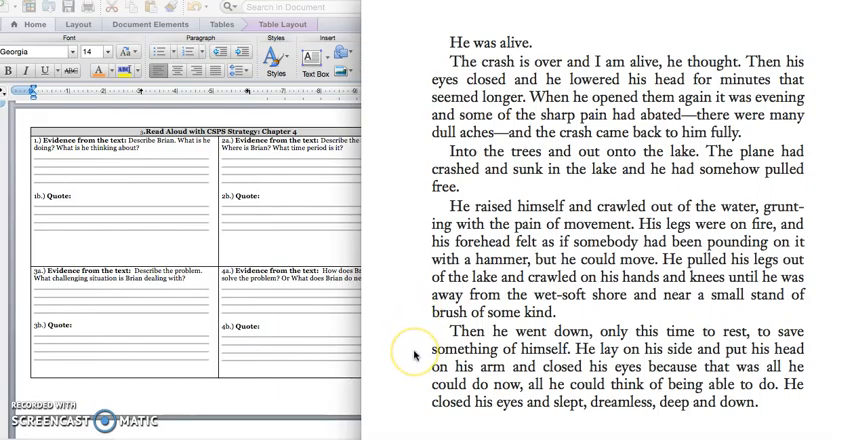
pyautogui.moveTo(414, 366)
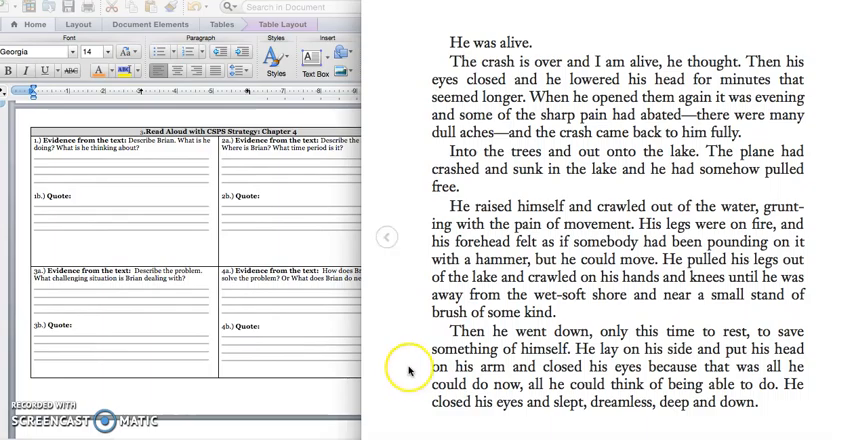
pyautogui.moveTo(410, 258)
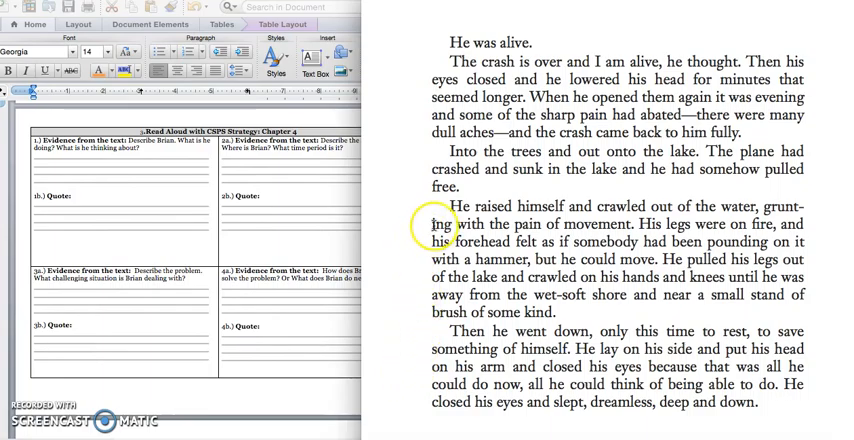
# Select the passage from 'He raised himself' to 'but he could move.'.
pyautogui.moveTo(456, 200); pyautogui.dragTo(560, 222)
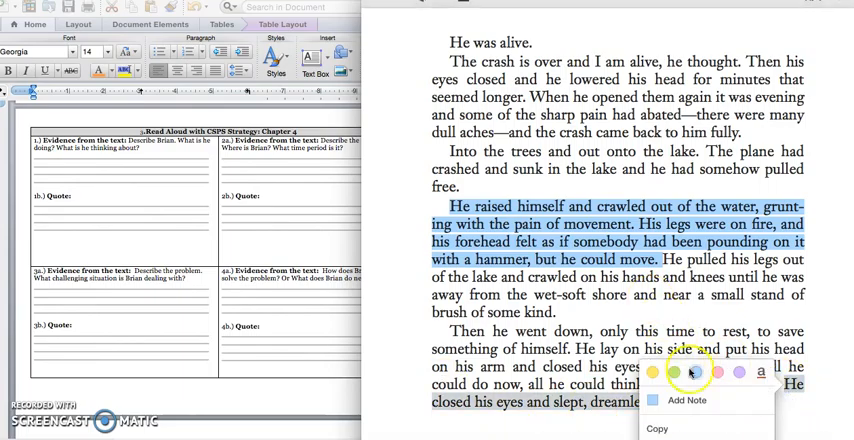
# Apply the blue highlight to the selected crawling-out passage.
pyautogui.click(810, 405)
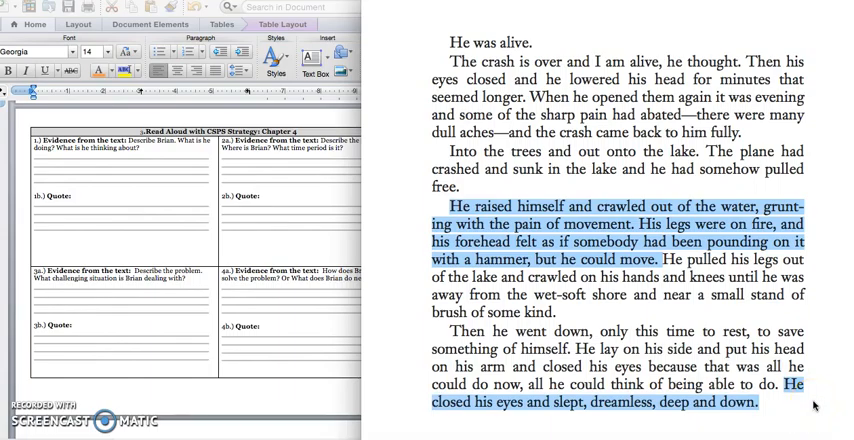
pyautogui.moveTo(243, 368)
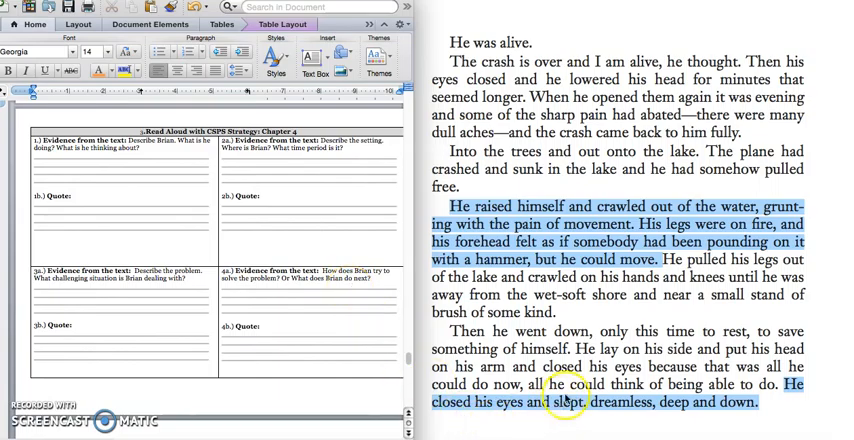
pyautogui.moveTo(700, 417)
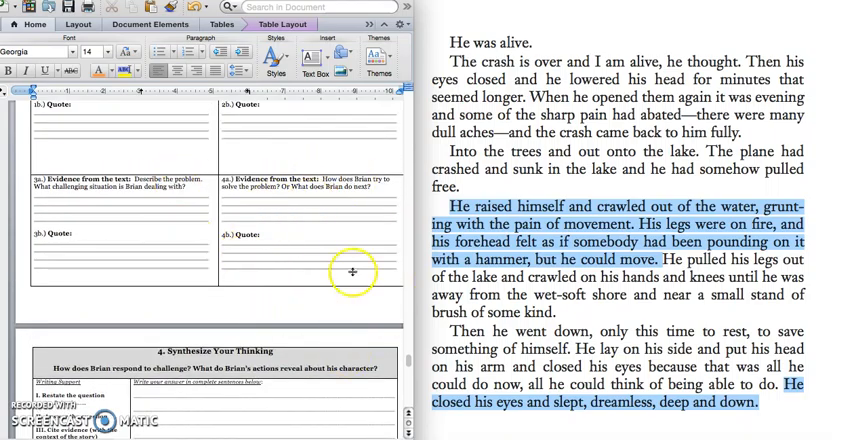
# Scroll the worksheet down to '4. Synthesize Your Thinking' and its answer lines.
pyautogui.scroll(-3)
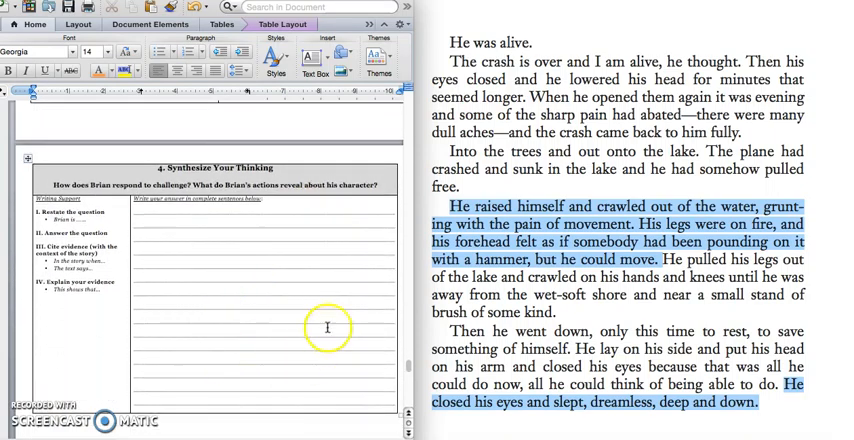